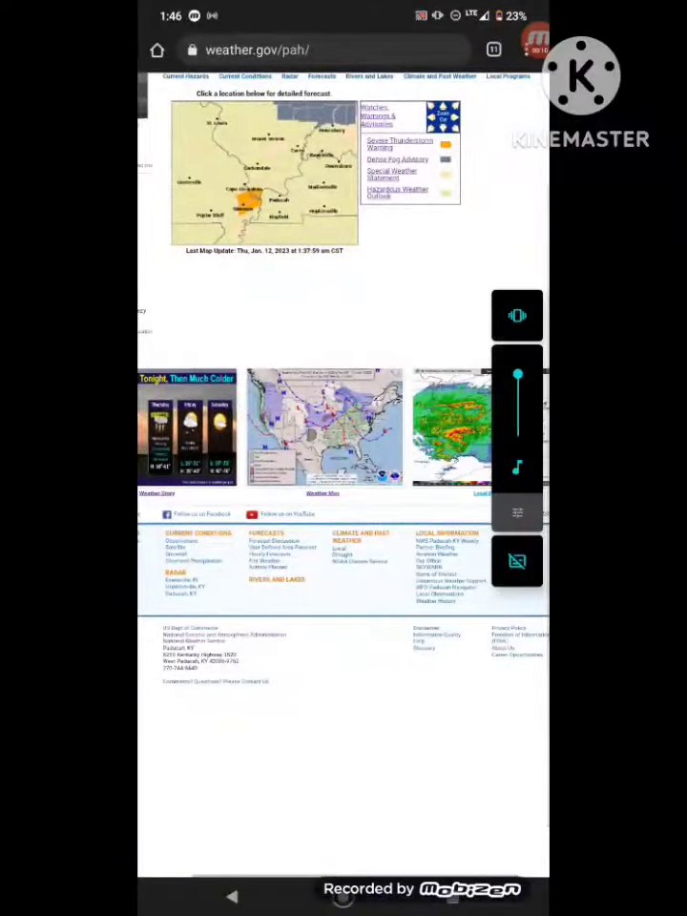
{"action": "scroll", "scroll_direction": "down", "scroll_amount": 3}
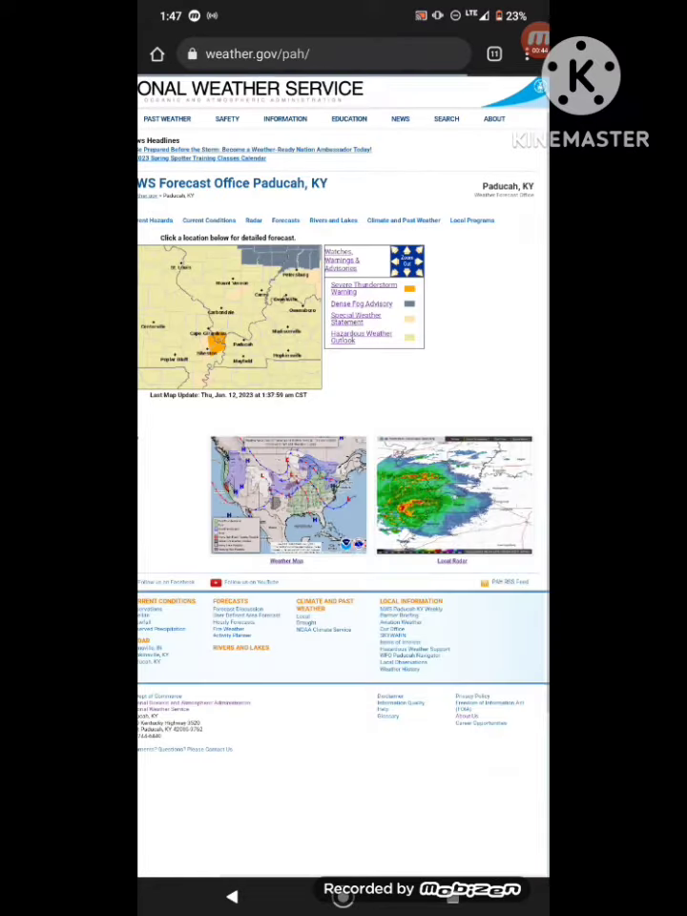